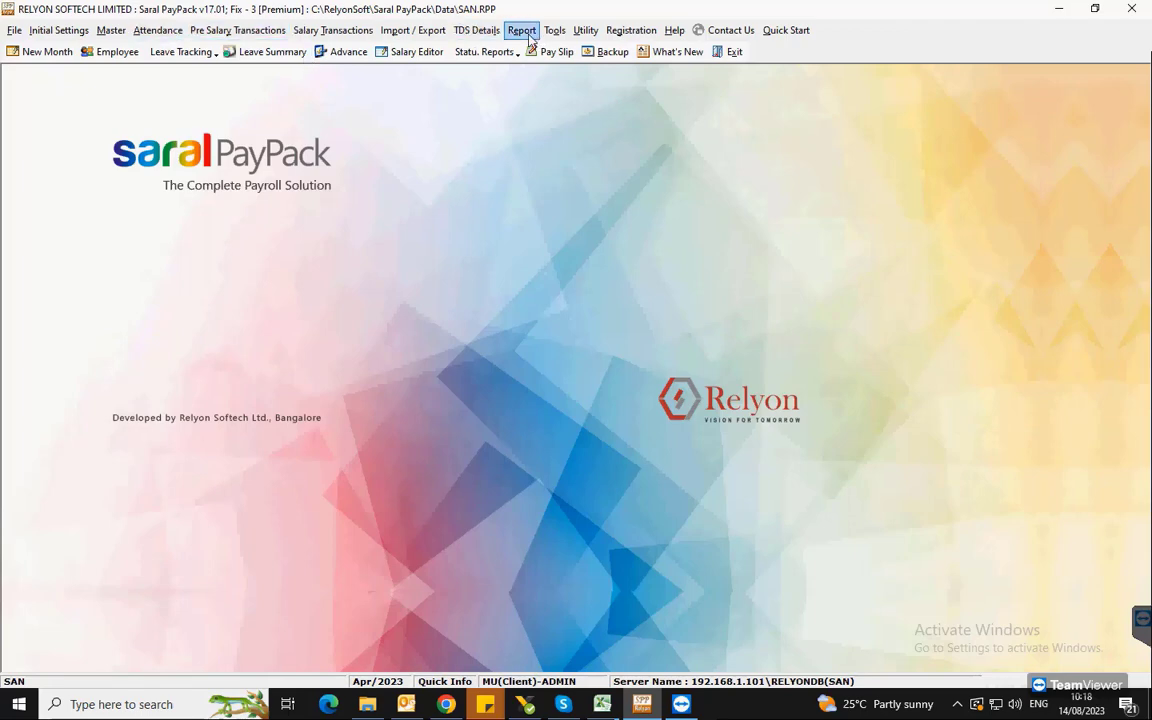
# Bring up the Statutory Reports list offering PF/ESI Reports, PT Reports and Form 5
pyautogui.click(520, 30)
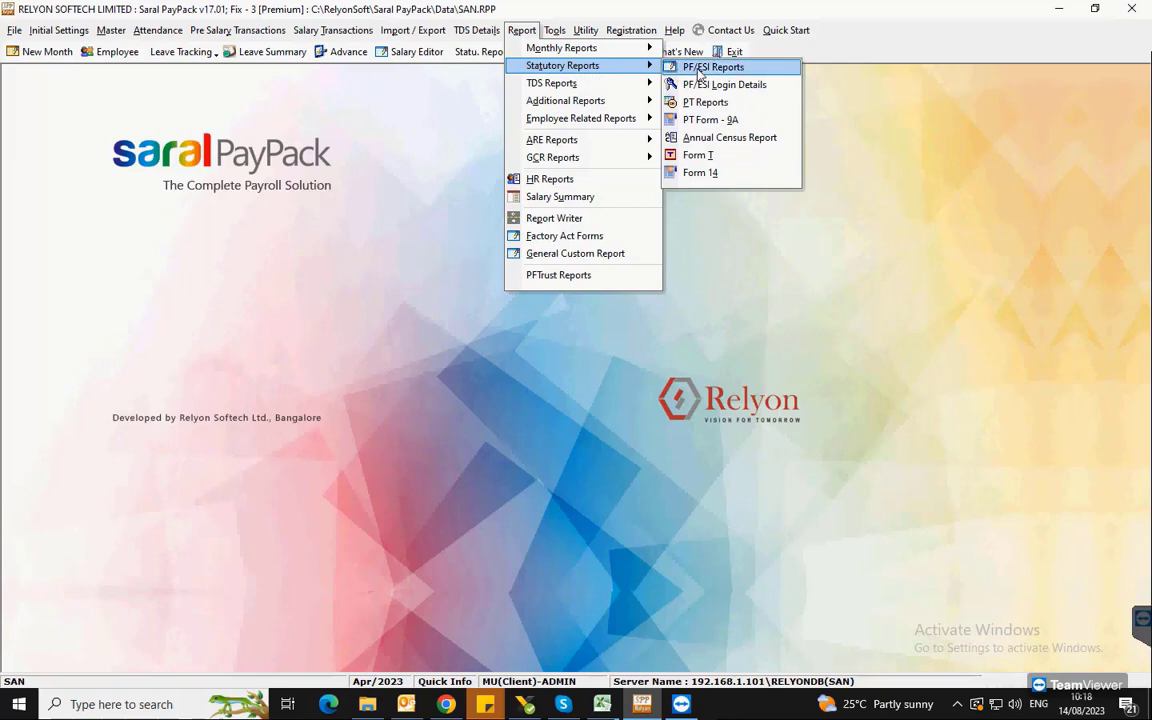
pyautogui.click(500, 70)
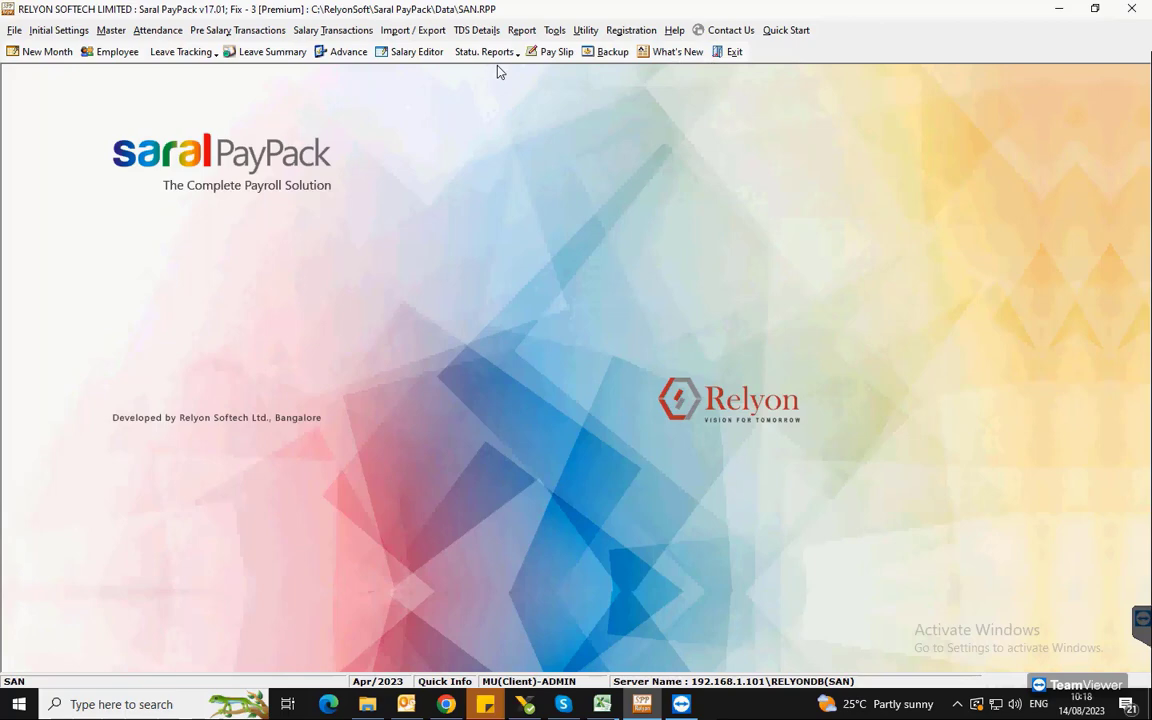
pyautogui.click(484, 52)
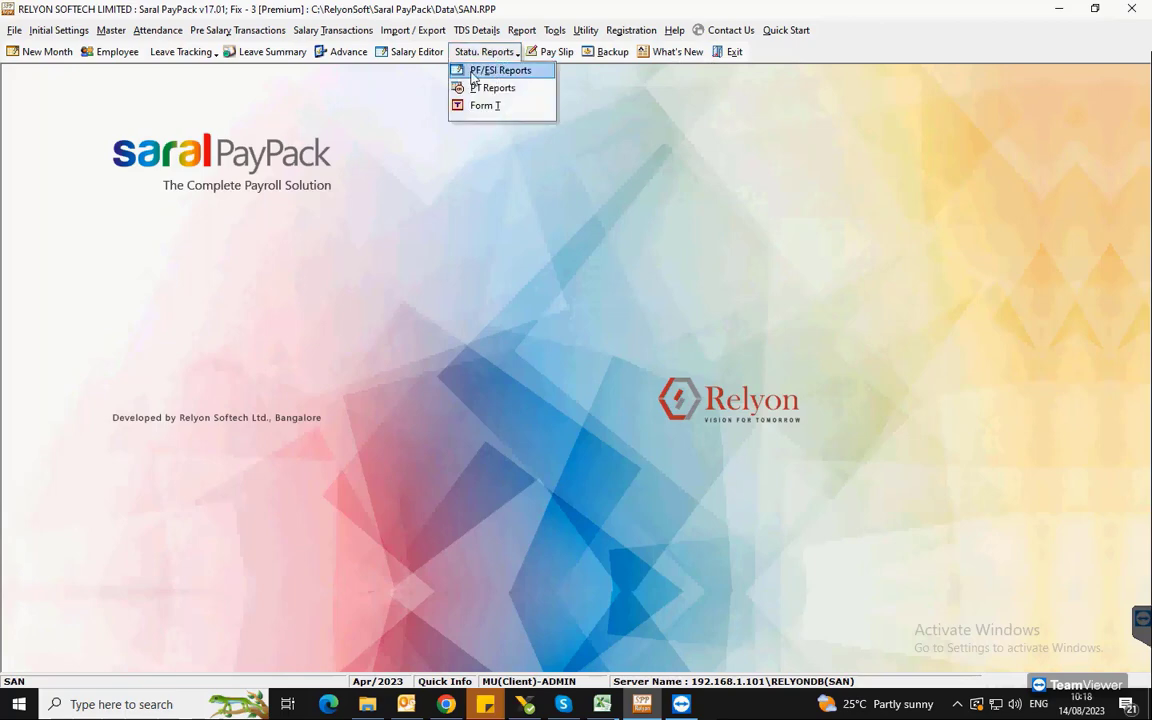
# Set up the Monthly PF report for Apr/2023, FY 2023-2024, as an Excel Report with no grouping
pyautogui.click(500, 68)
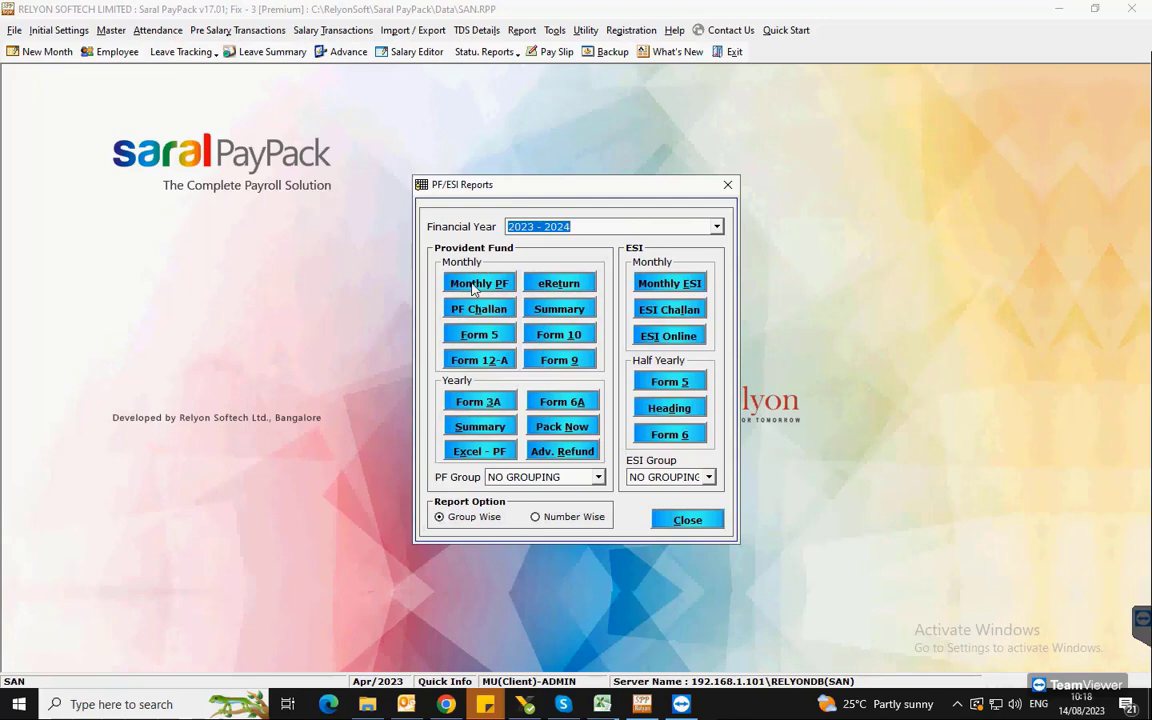
pyautogui.click(716, 226)
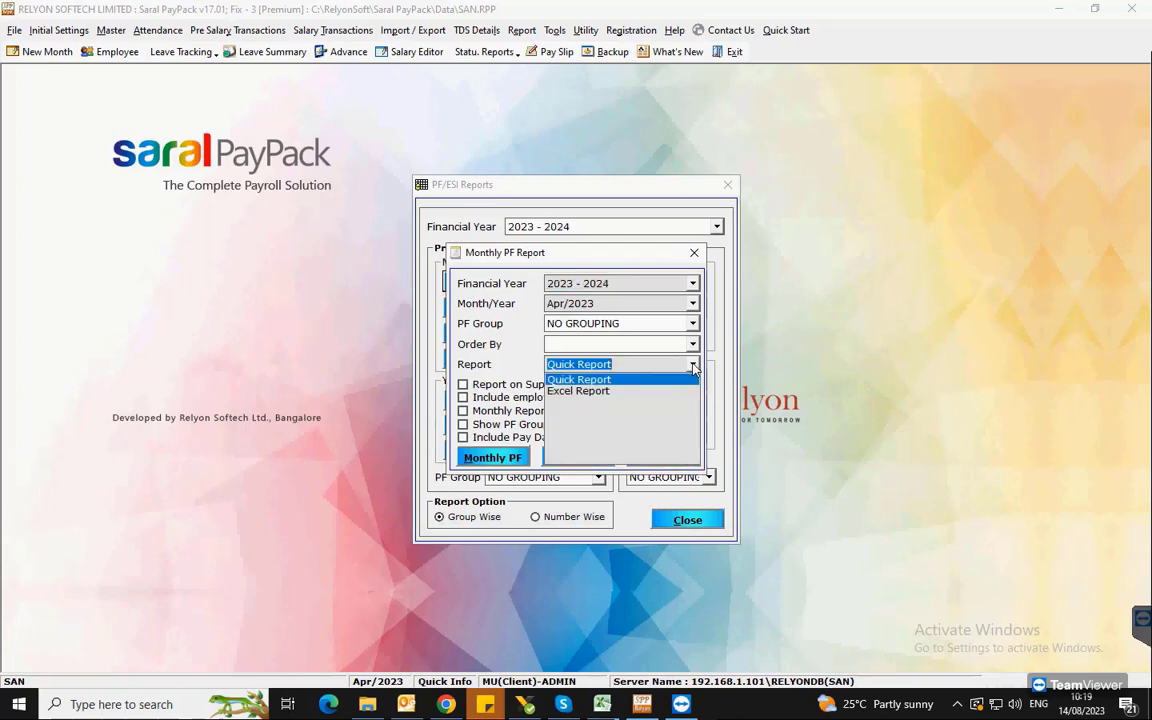
pyautogui.moveTo(624, 390)
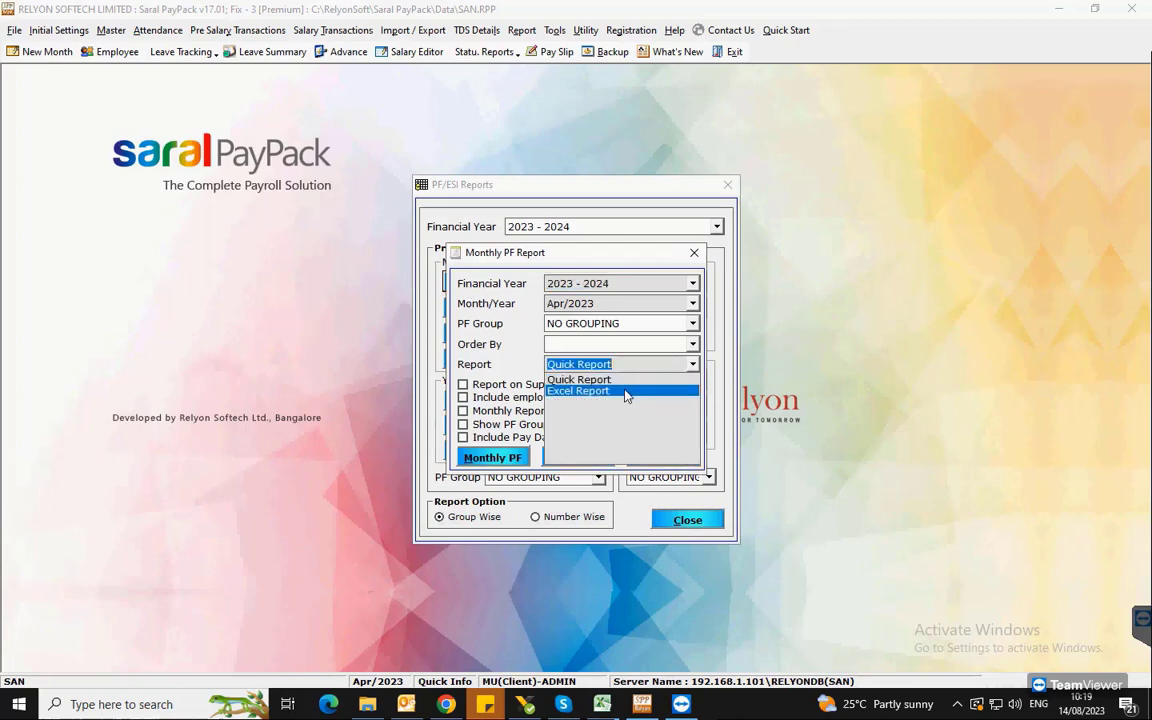
pyautogui.click(578, 390)
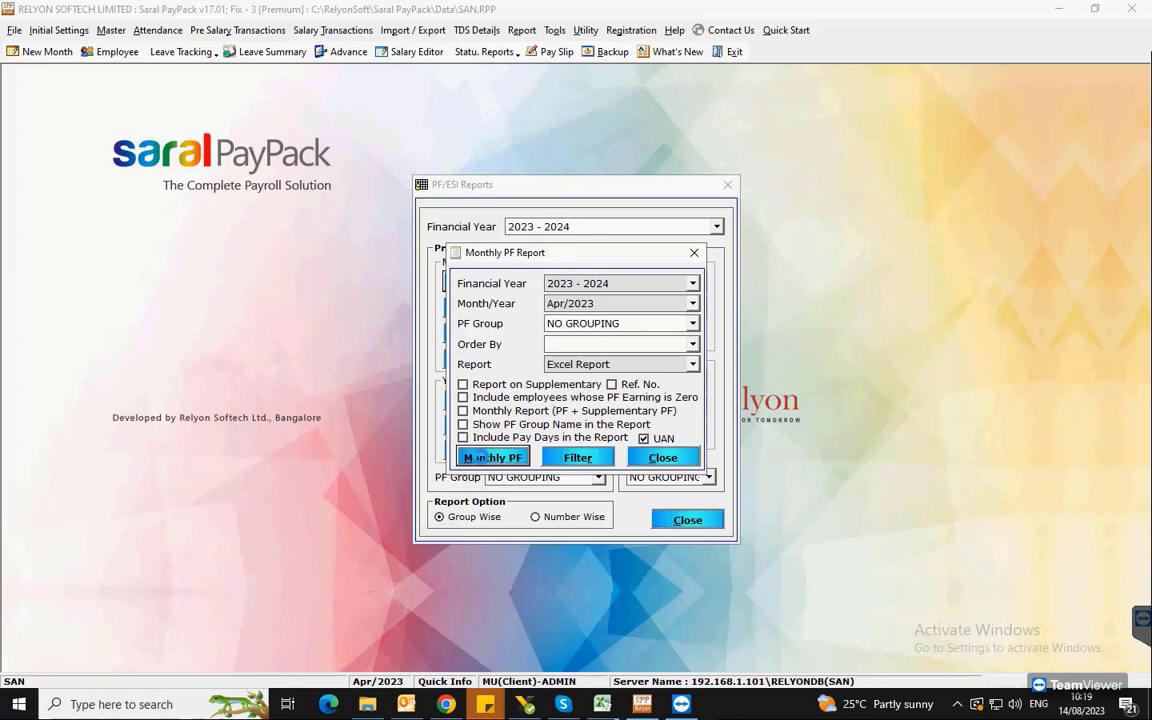
# Generate the Apr/2023 Monthly PF Excel sheet and review the Contribution EPF and EPF Difference columns
pyautogui.click(492, 456)
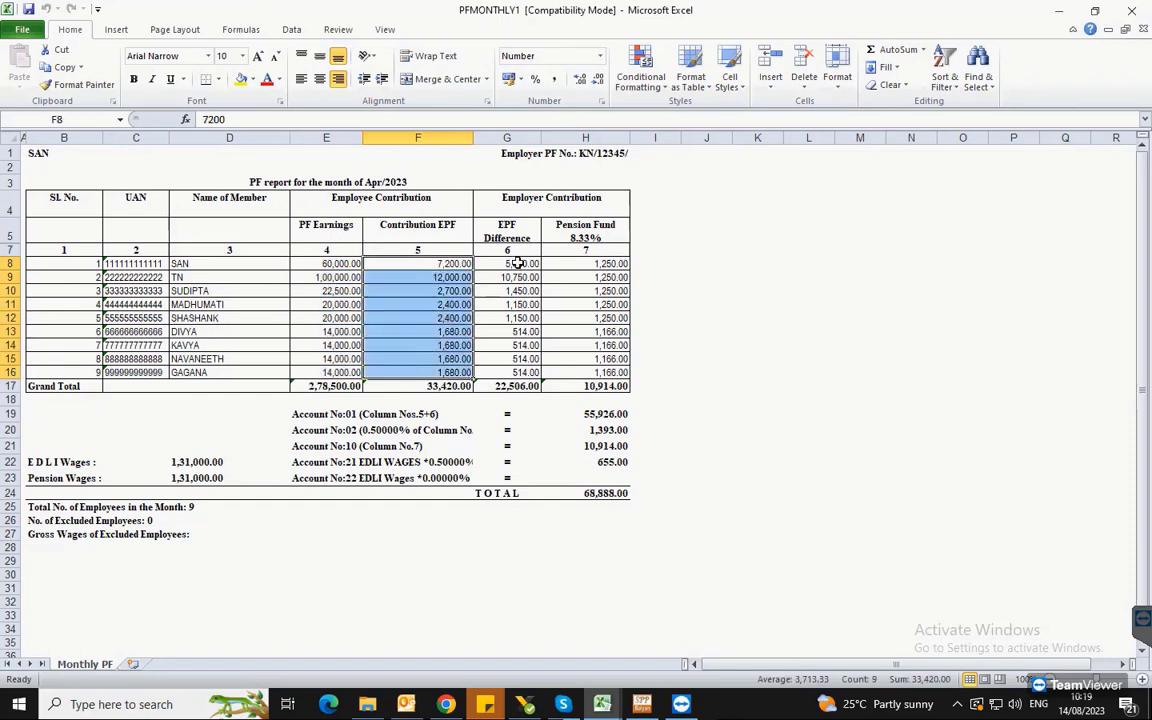
pyautogui.click(508, 264)
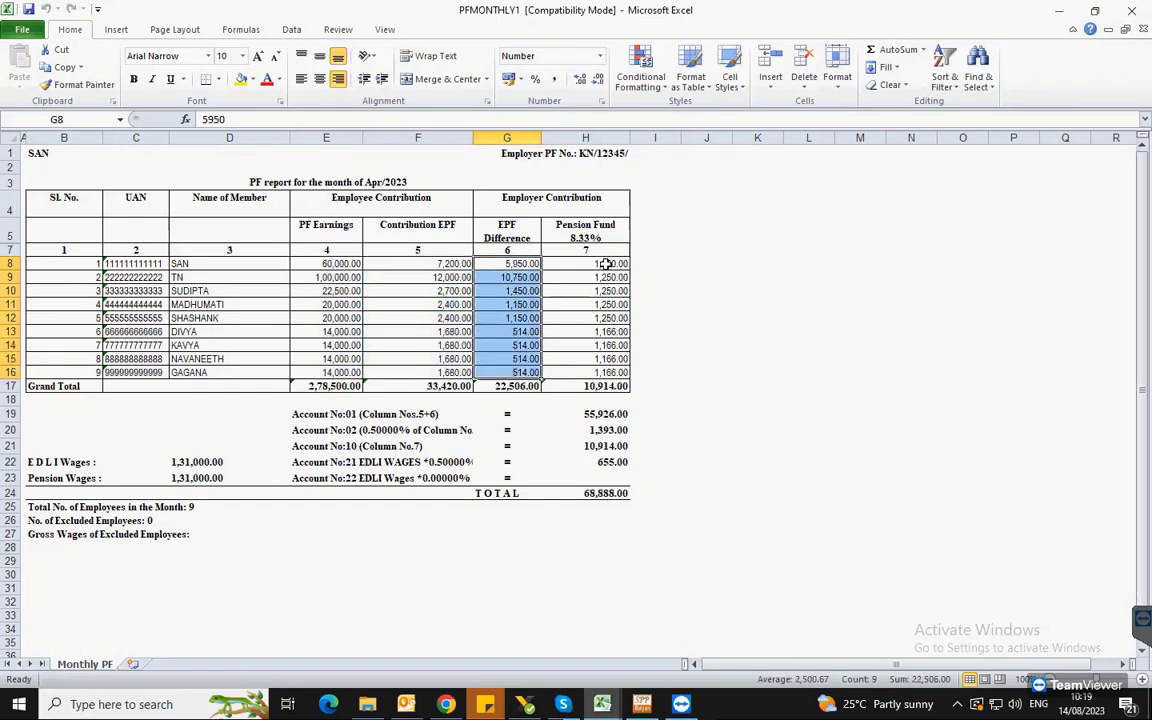
pyautogui.click(584, 264)
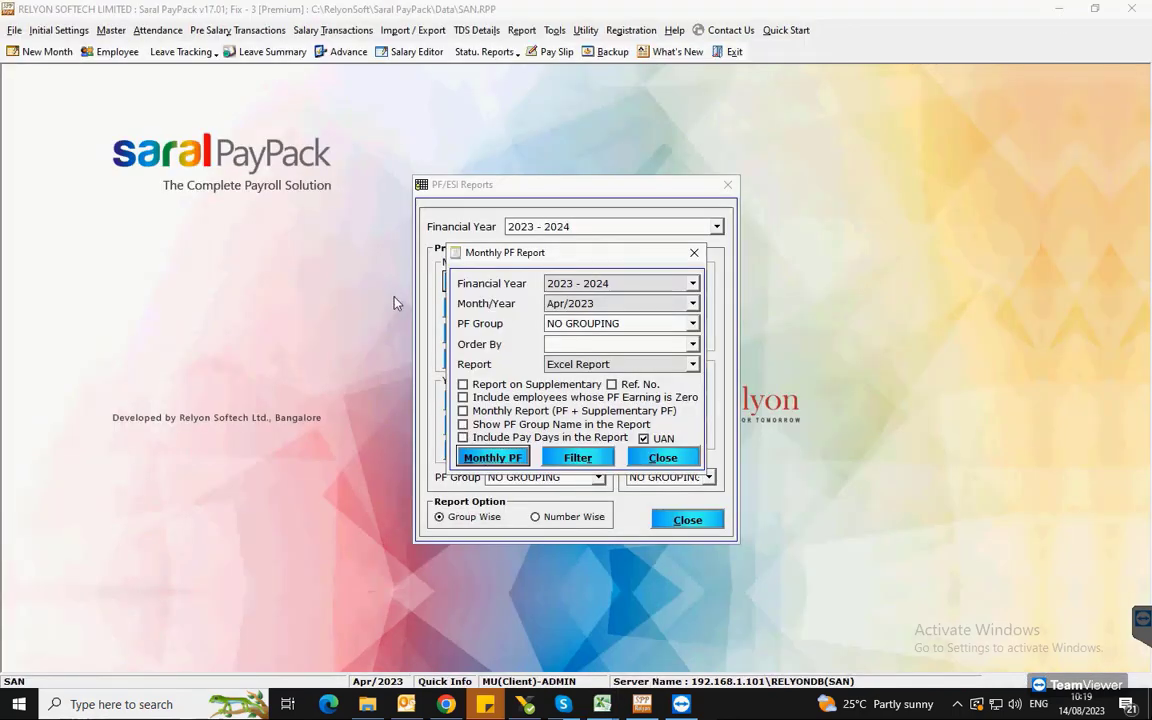
pyautogui.moveTo(668, 360)
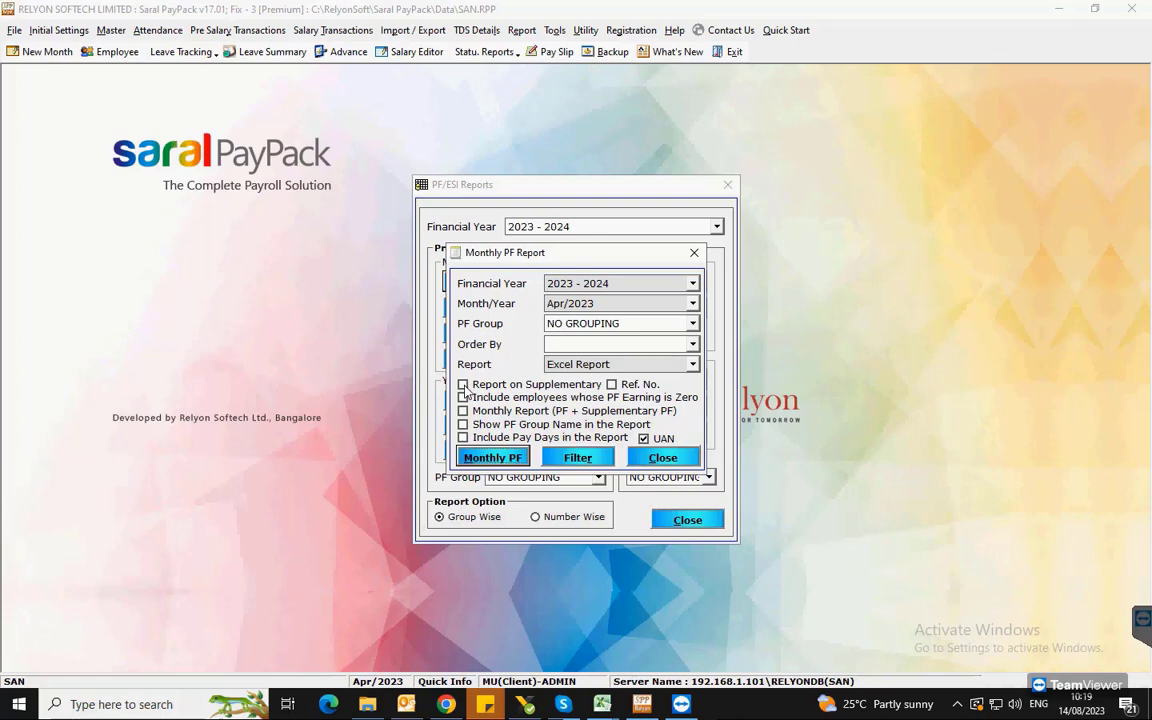
# Request the supplementary Monthly PF report for Apr/2023 and acknowledge the No Records Found message
pyautogui.click(464, 384)
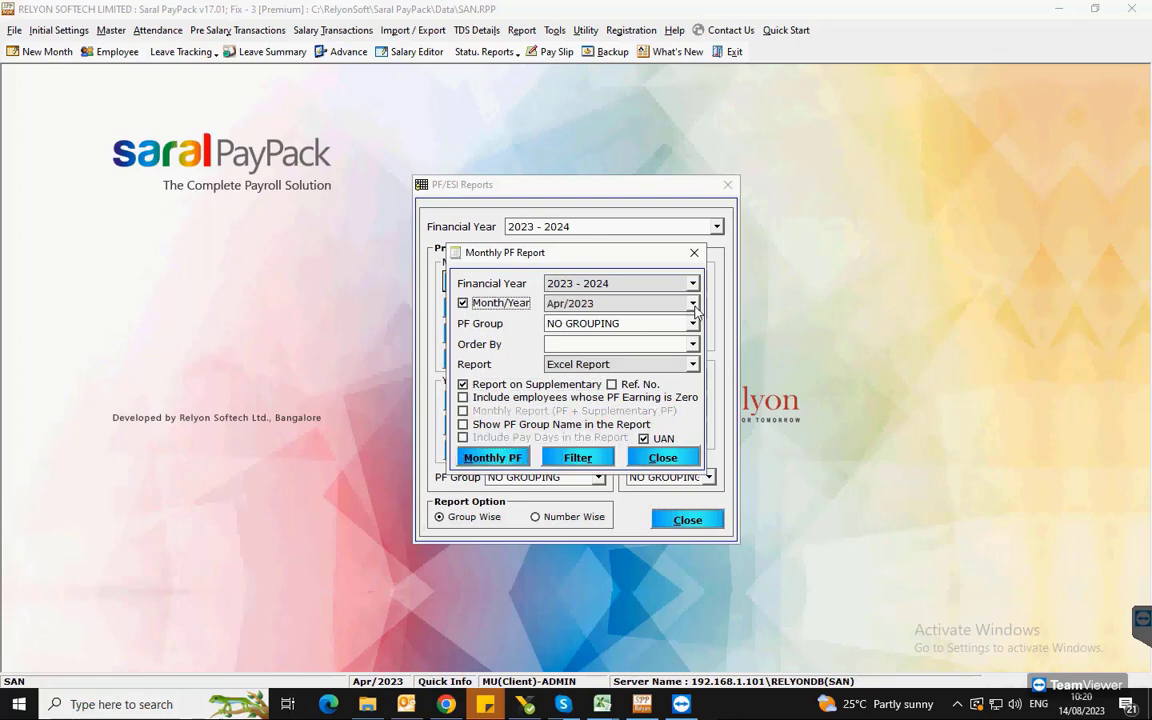
pyautogui.click(616, 304)
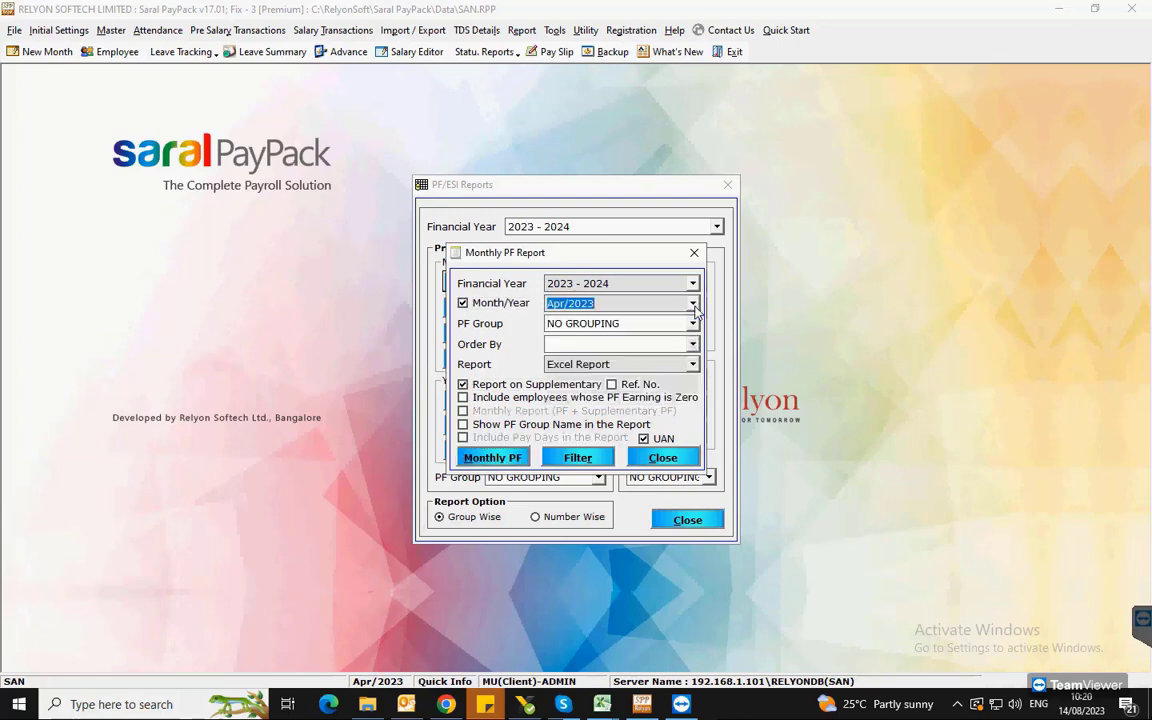
pyautogui.click(692, 324)
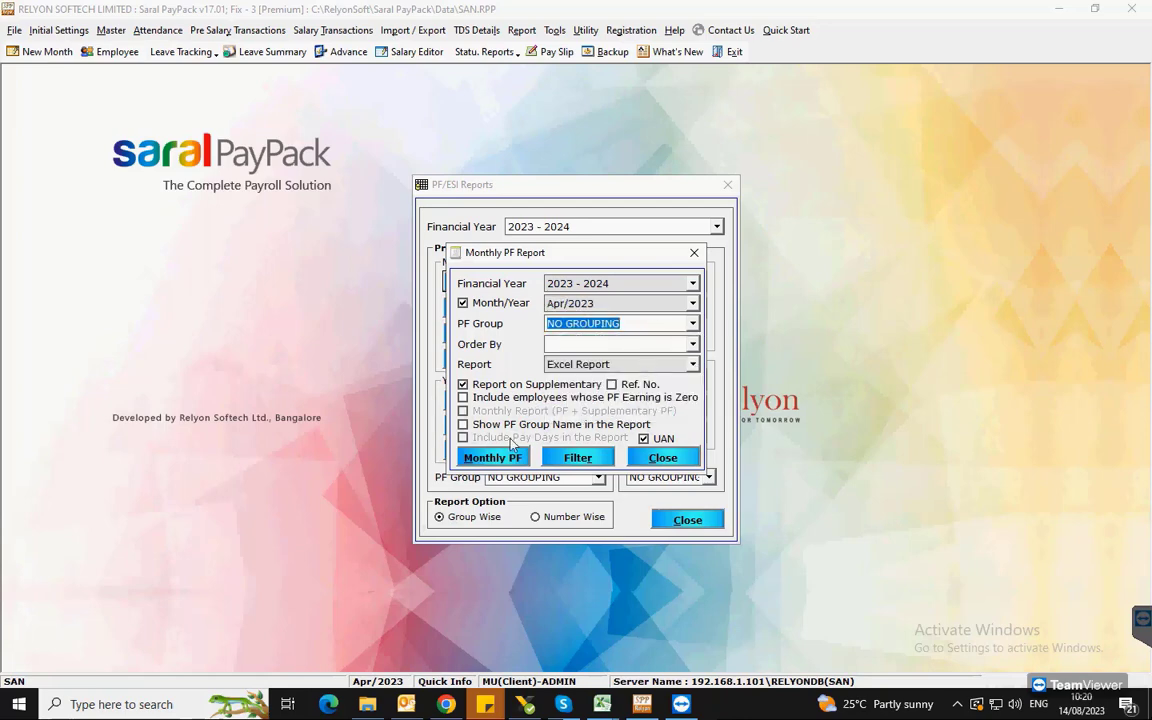
pyautogui.click(492, 456)
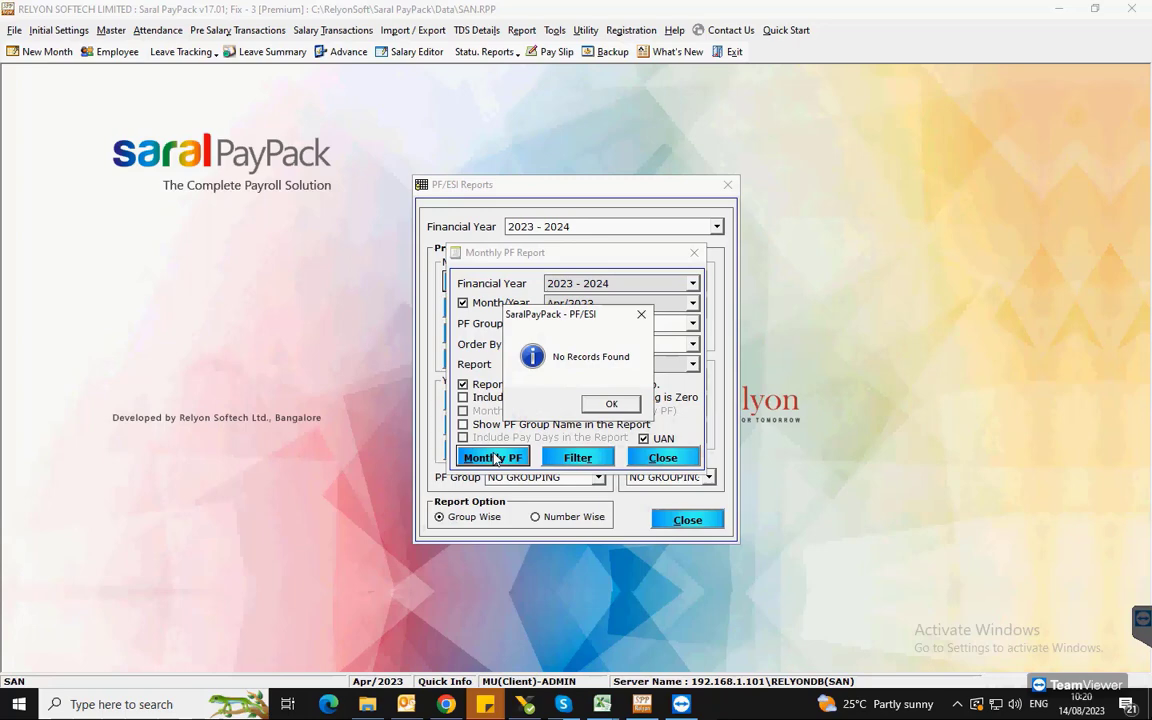
pyautogui.click(612, 404)
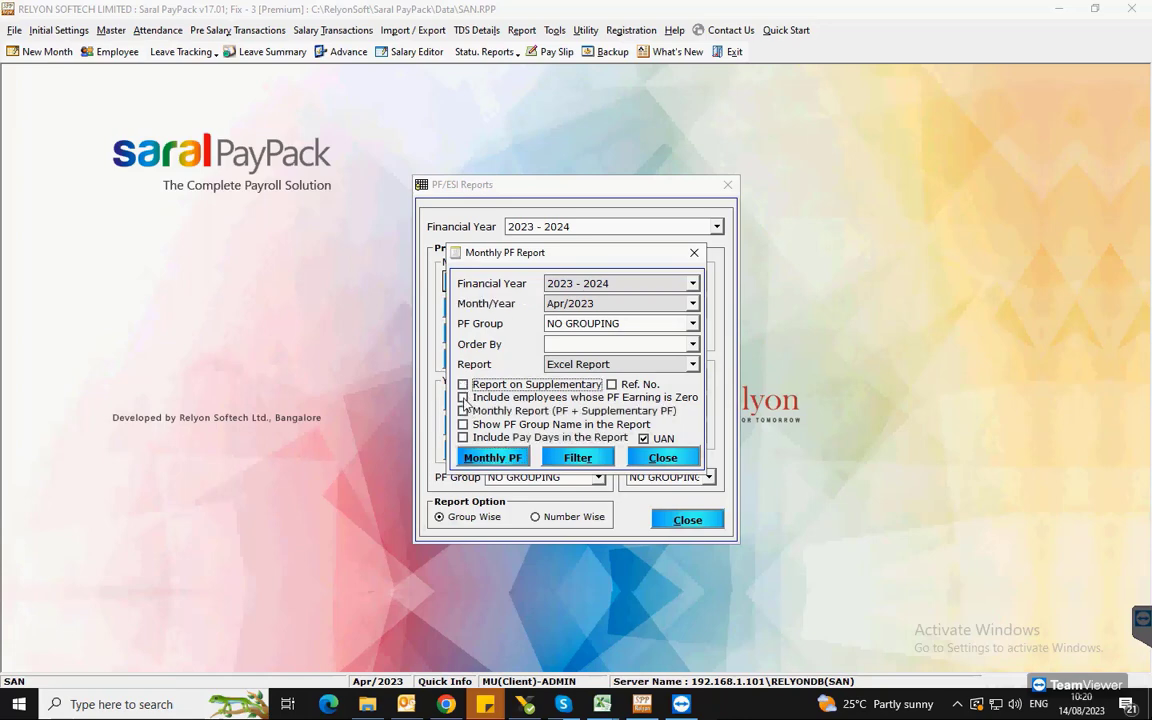
# Generate the Monthly PF report including zero-PF-earning employees, then turn that option off again
pyautogui.click(464, 396)
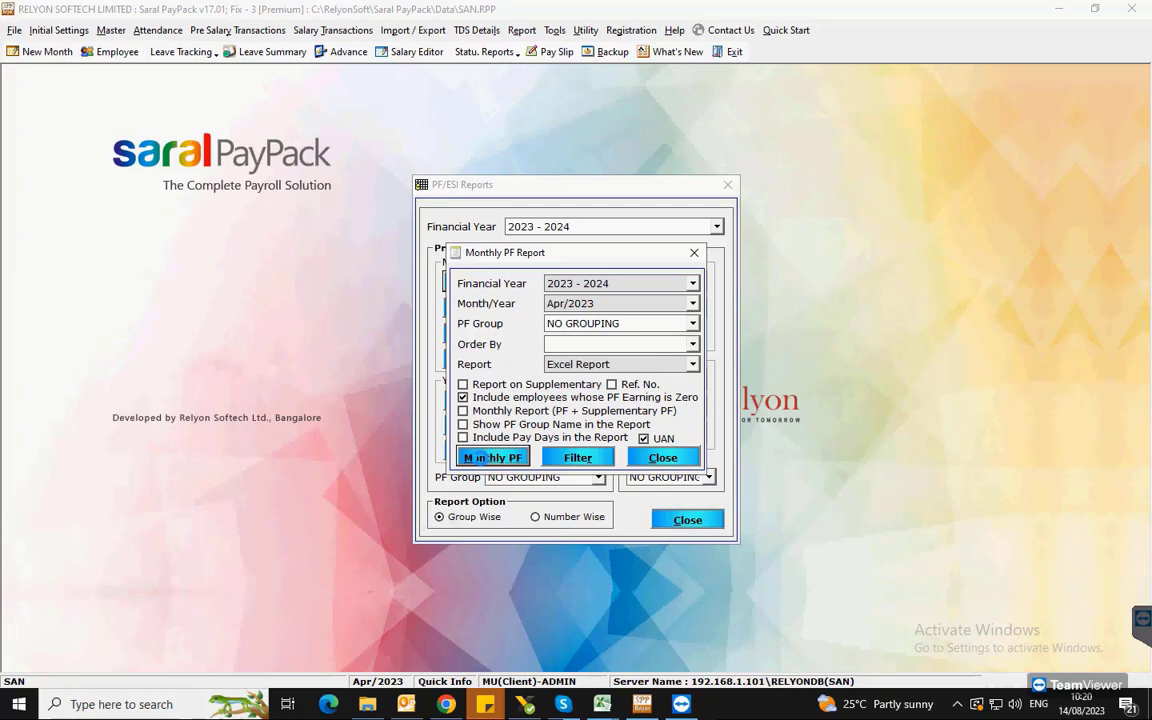
pyautogui.click(492, 456)
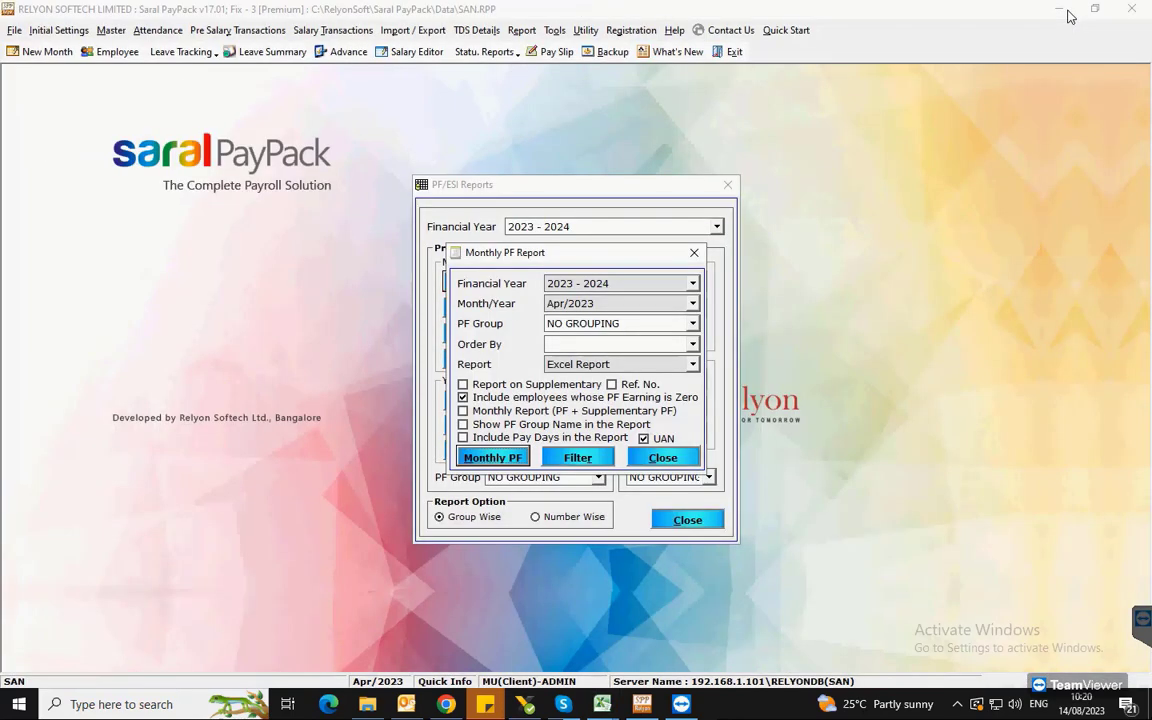
pyautogui.click(464, 396)
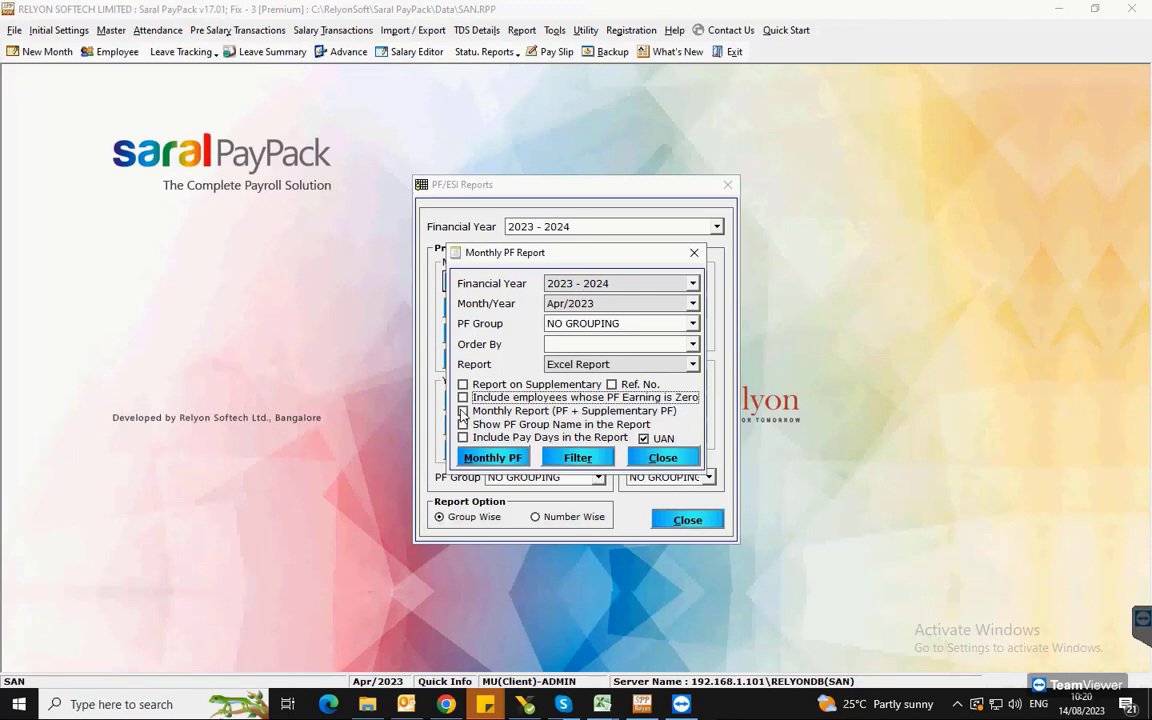
# Generate the combined Monthly Report (PF + Supplementary PF) for Apr/2023 into Excel listing nine employees
pyautogui.click(464, 410)
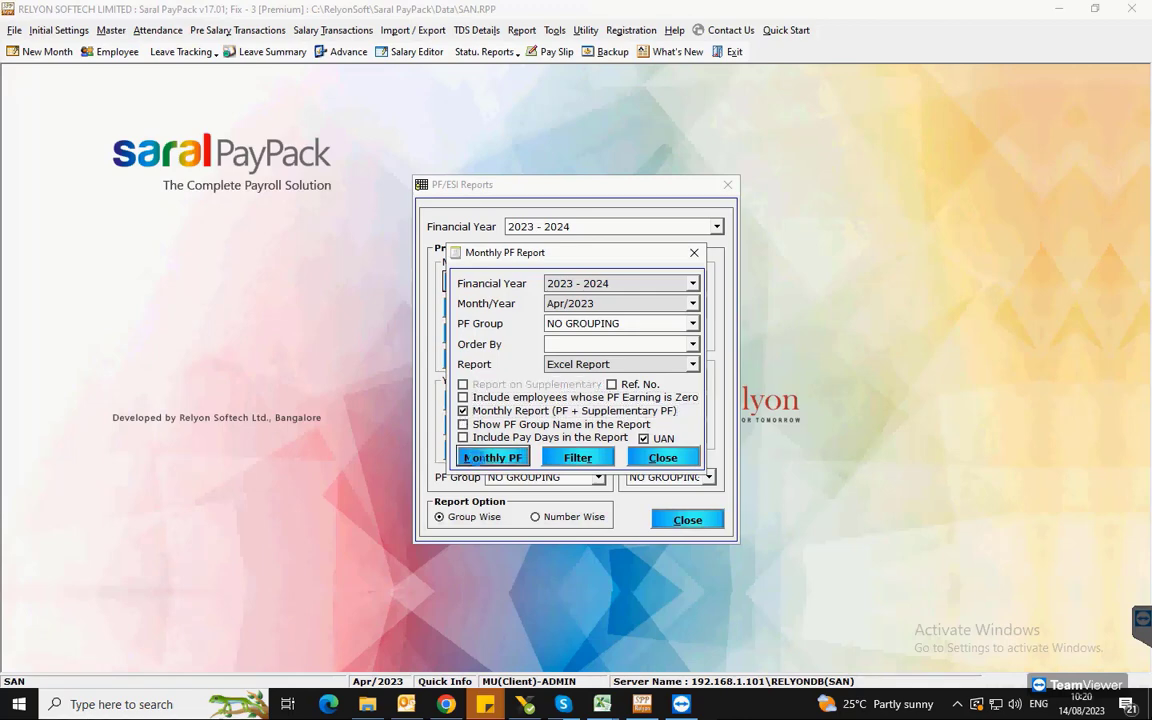
pyautogui.click(492, 456)
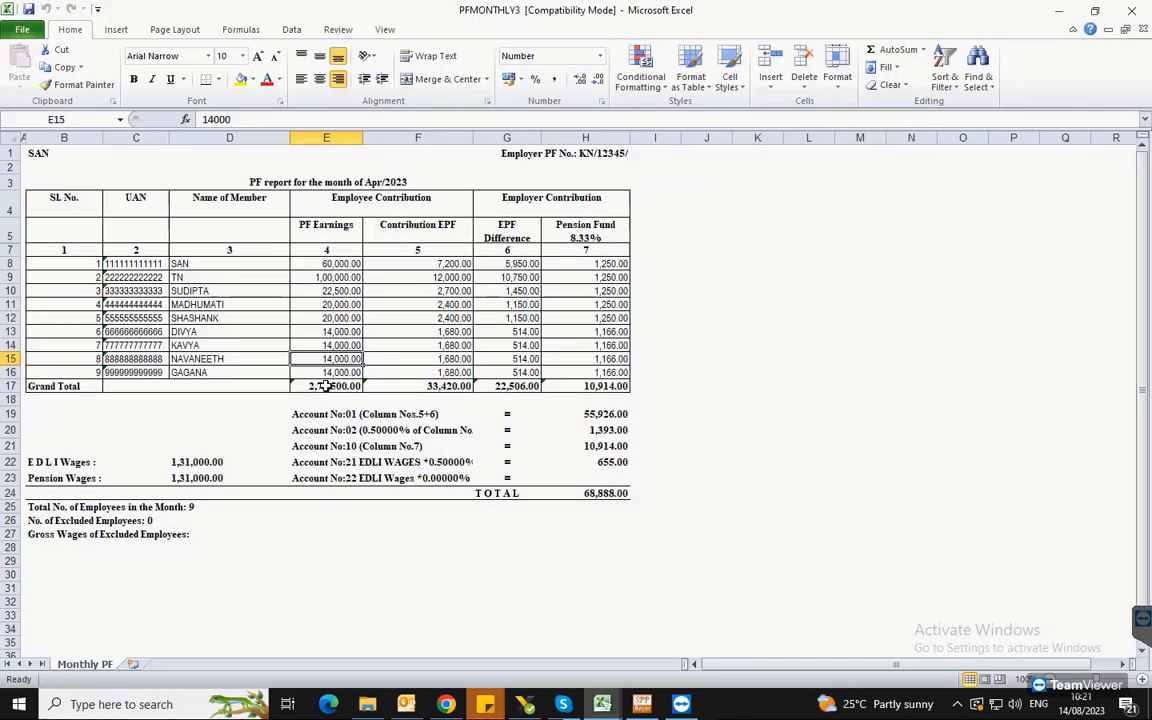
pyautogui.moveTo(640, 704)
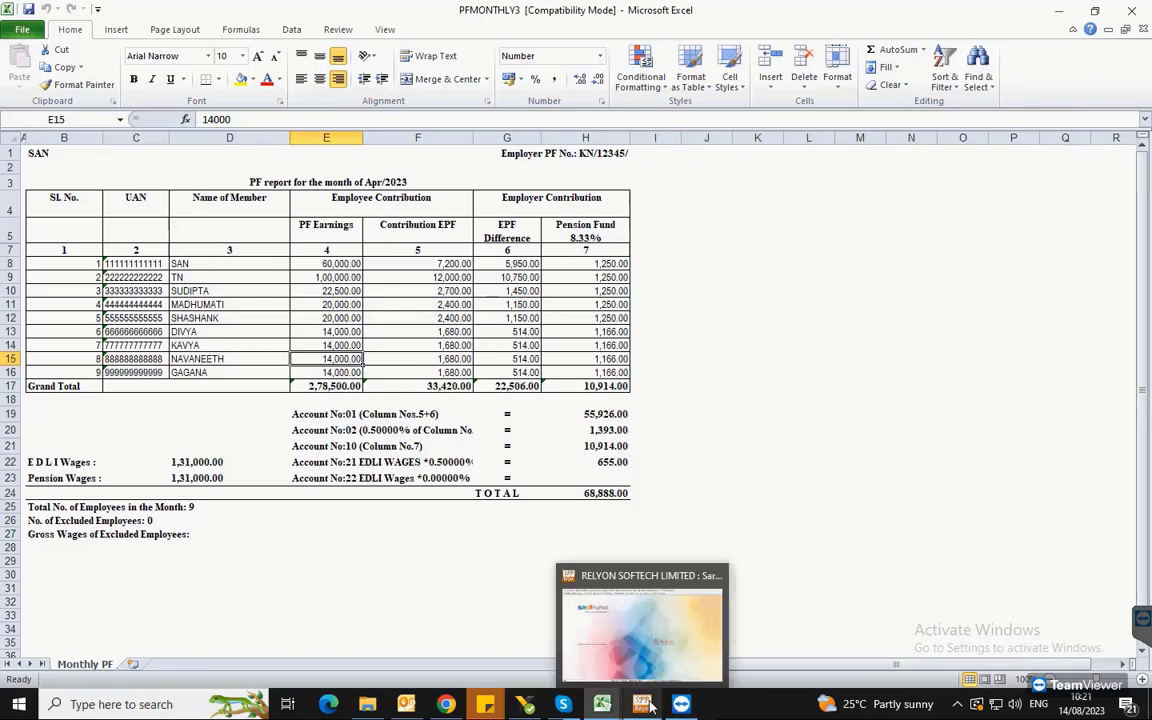
pyautogui.click(642, 704)
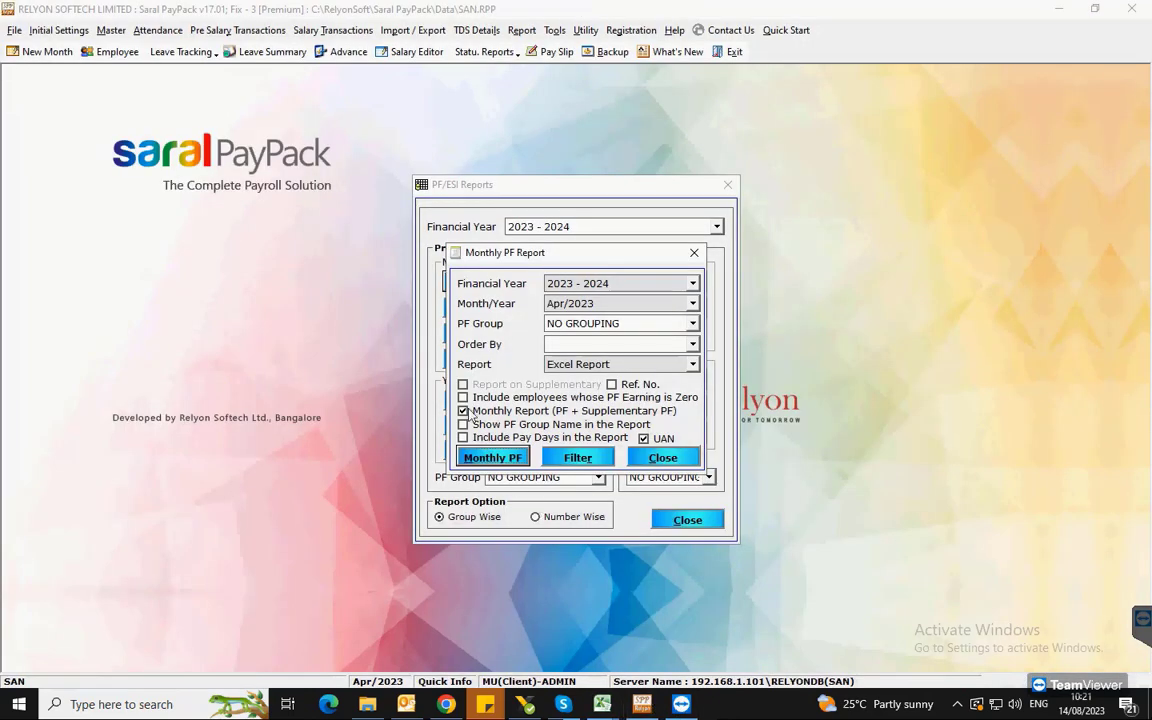
# Turn off the combined report and show the PF group name in the monthly PF report
pyautogui.click(464, 412)
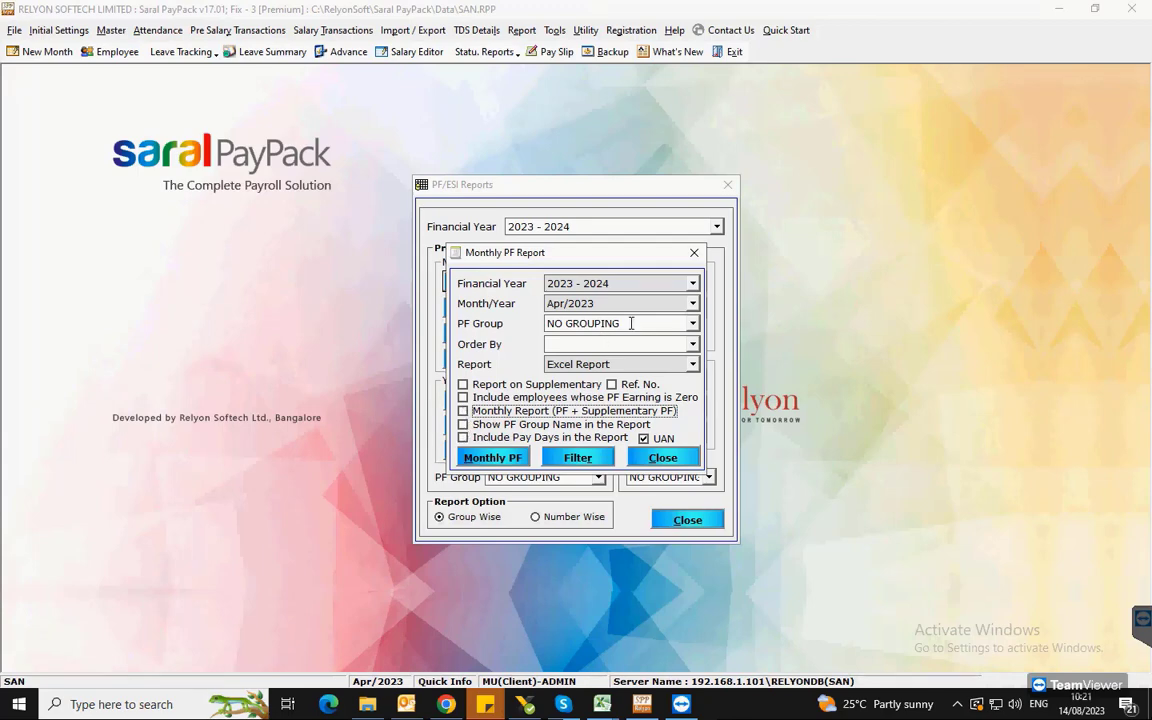
pyautogui.tripleClick(620, 324)
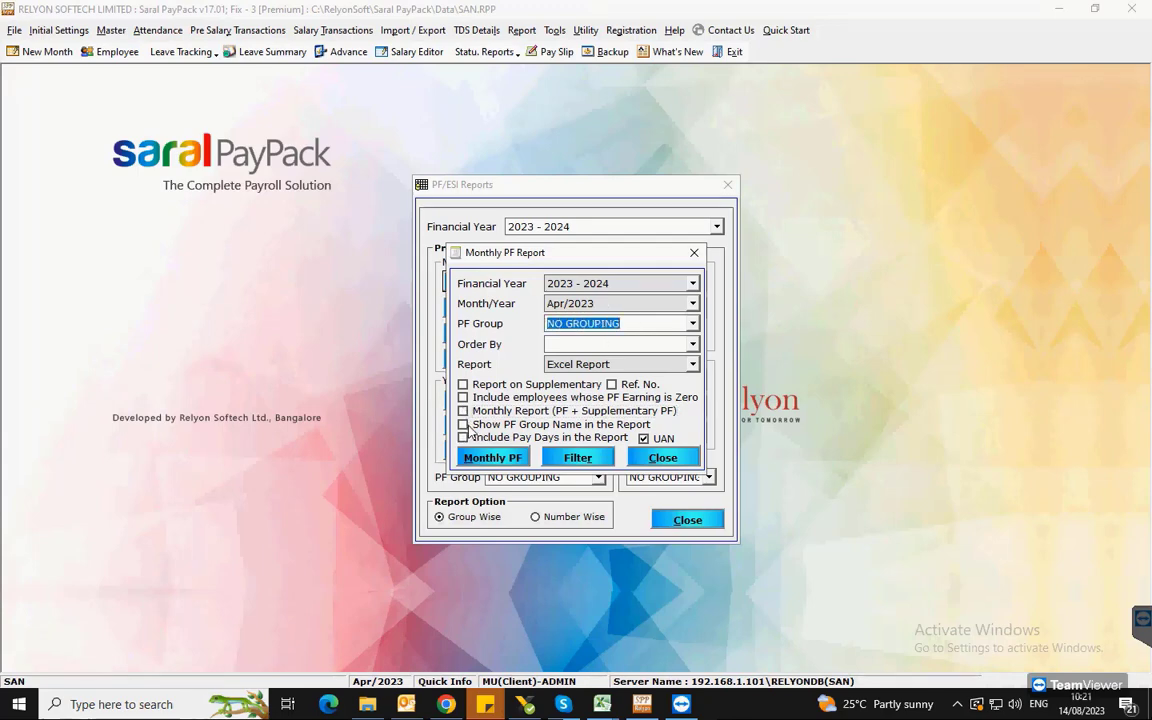
pyautogui.click(464, 424)
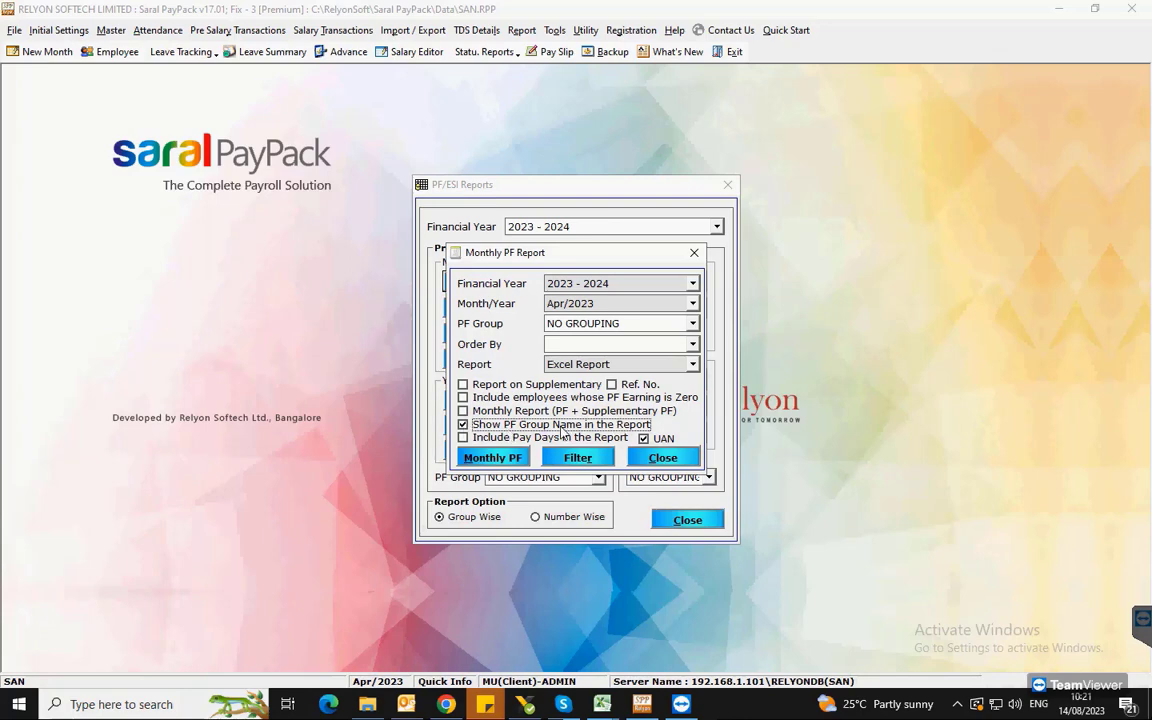
pyautogui.click(464, 424)
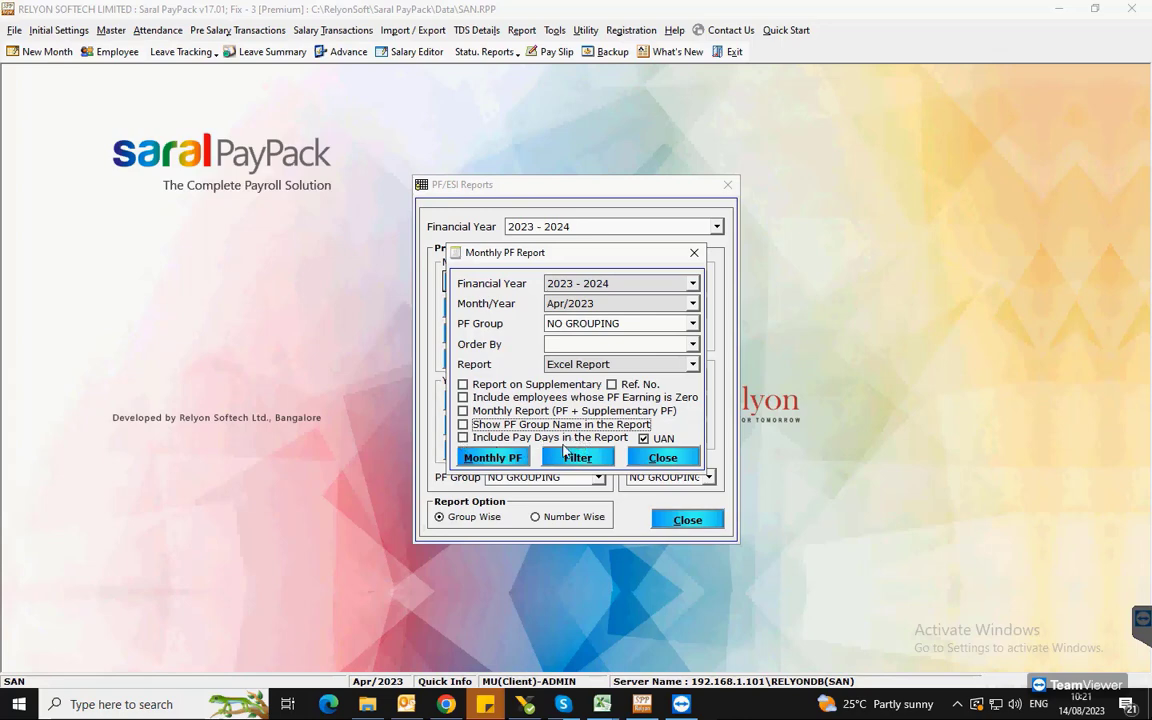
# Include pay days in the report and bring up the Advanced Filter for employees
pyautogui.click(464, 438)
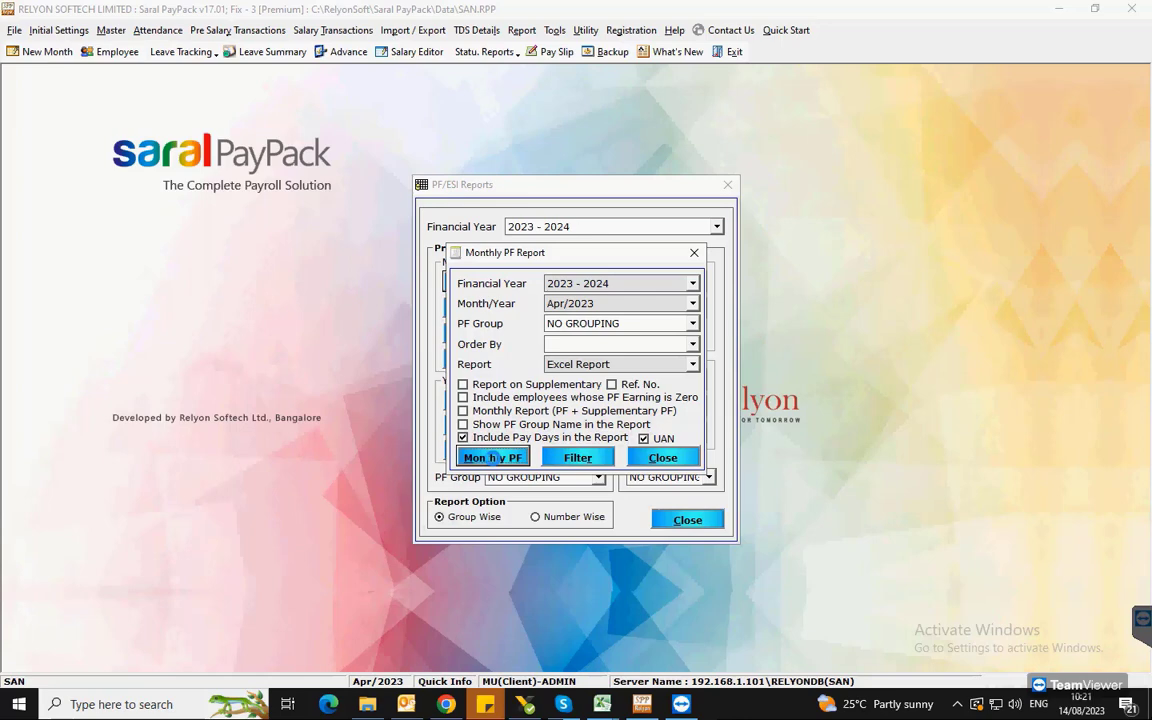
pyautogui.click(492, 456)
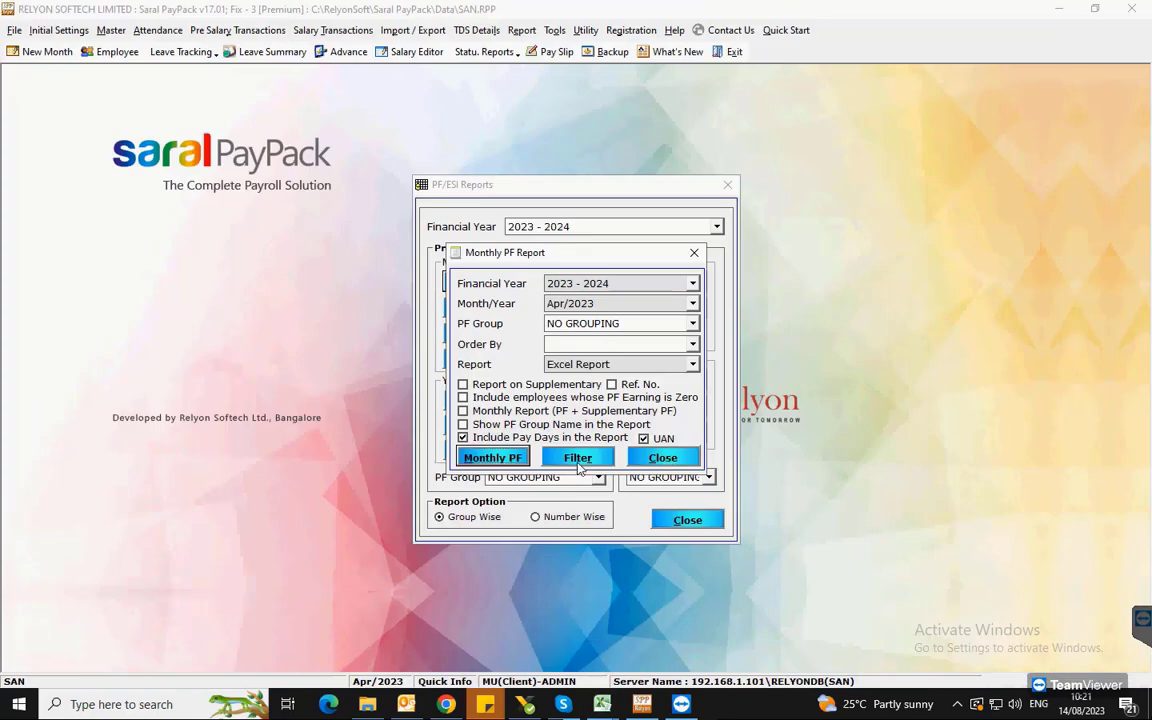
pyautogui.click(576, 456)
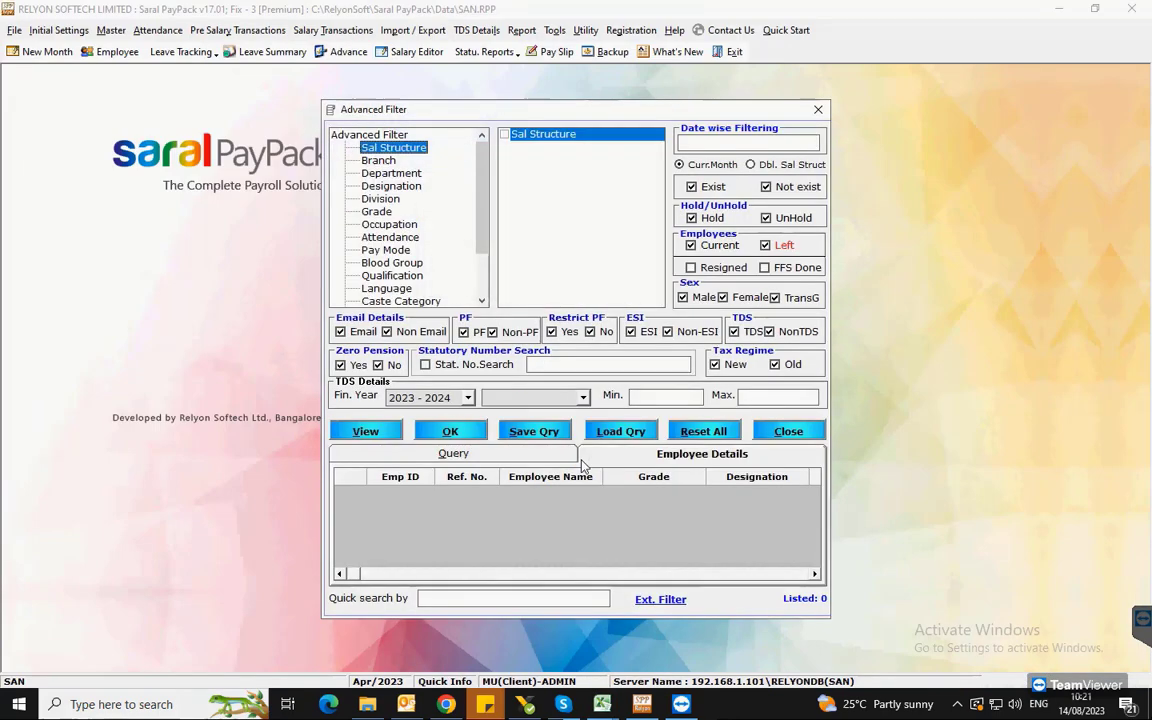